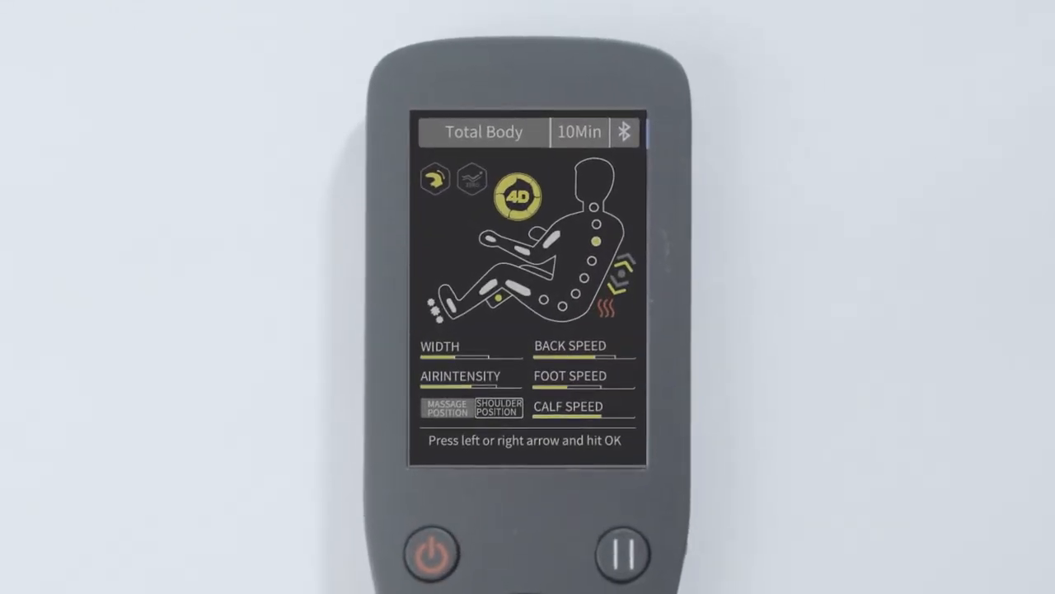
# - Open the Auto Program list and scroll down past Lower Body to Relieve
pyautogui.click(483, 132)
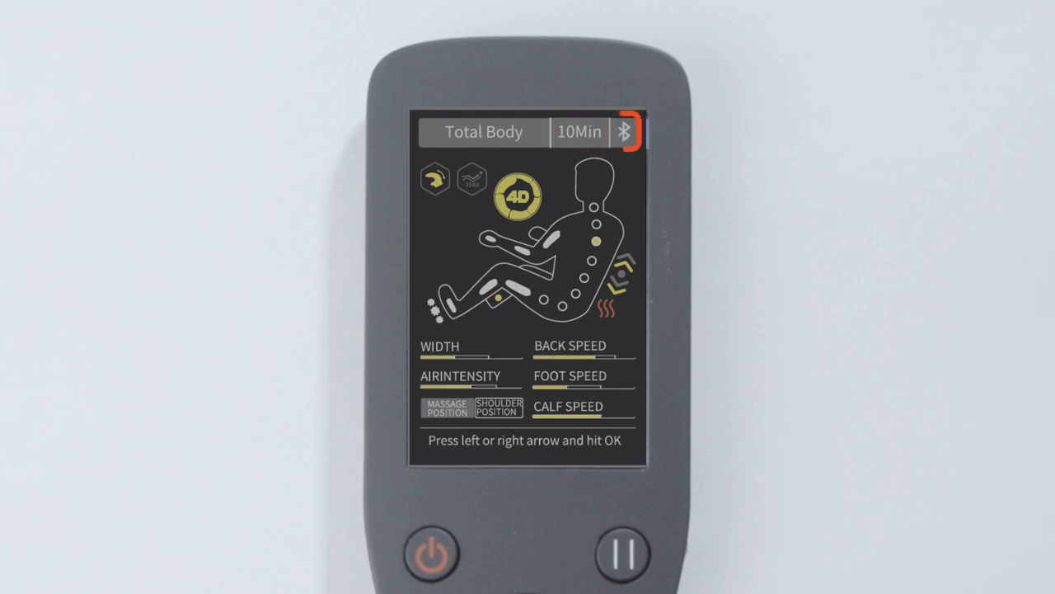
pyautogui.click(472, 180)
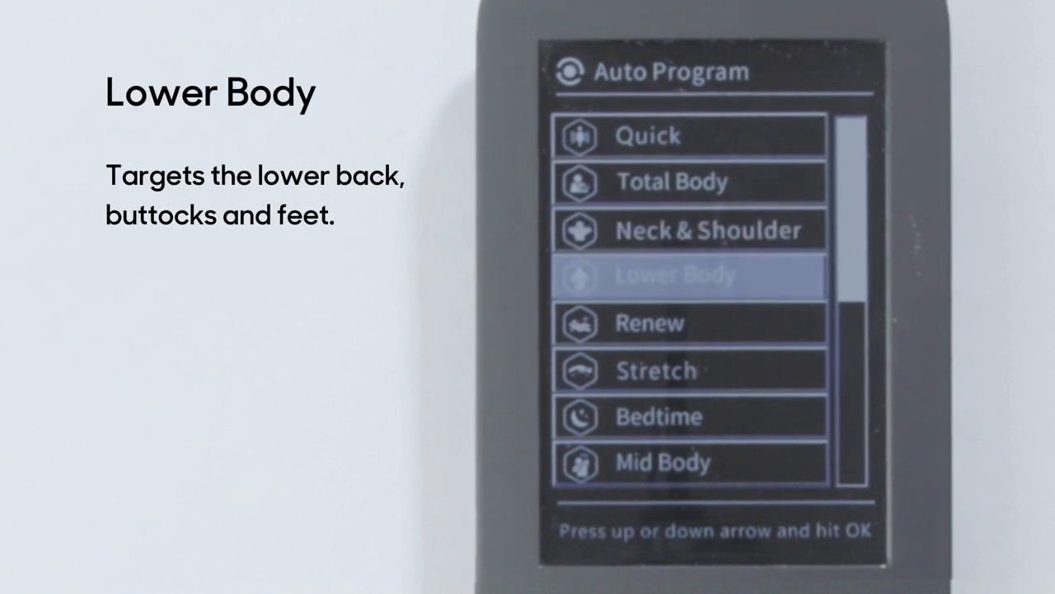
pyautogui.press('down')
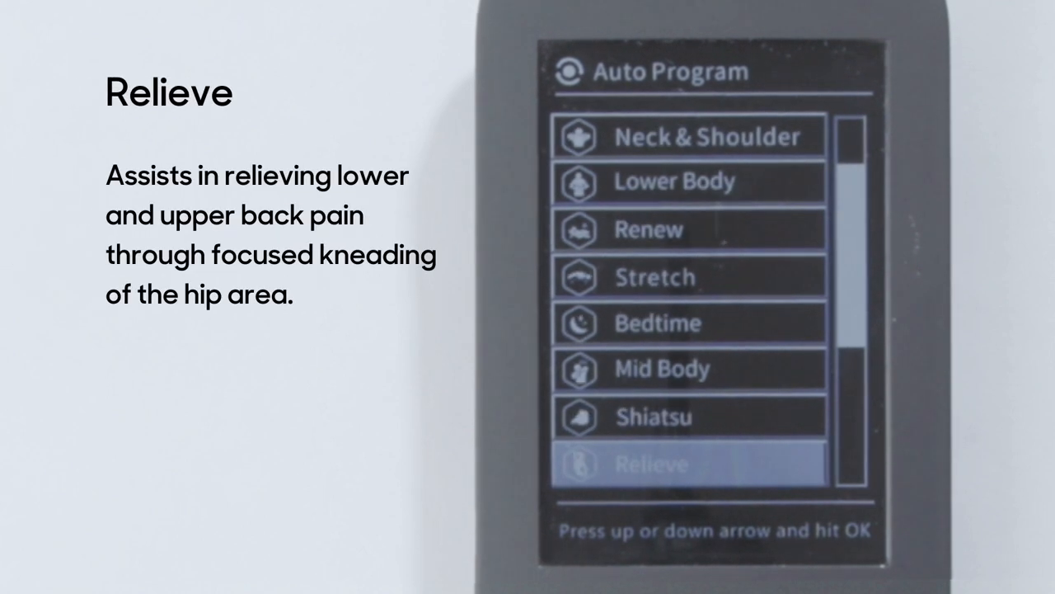
pyautogui.scroll(-3)
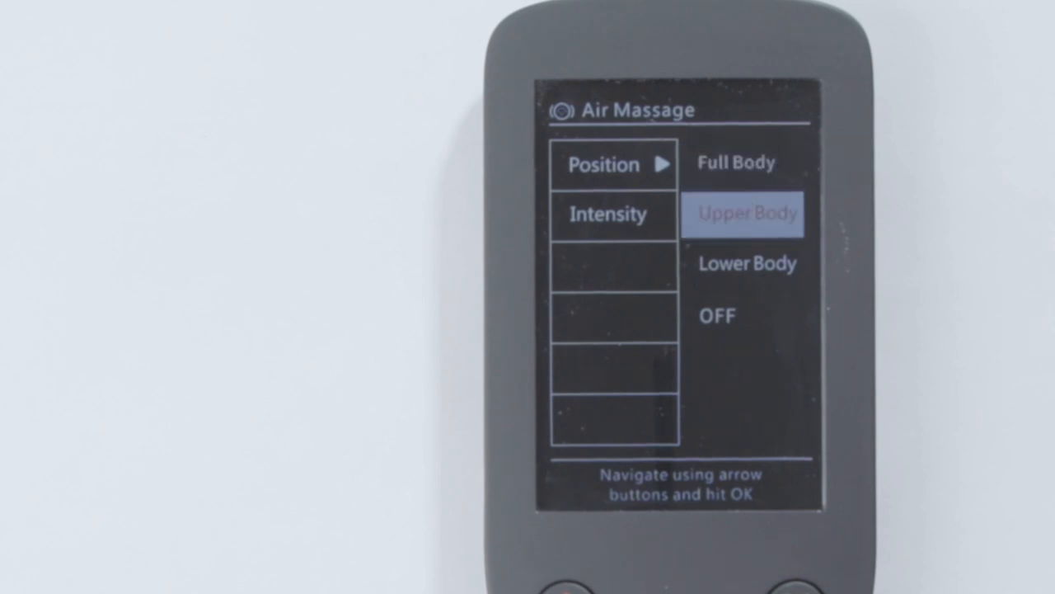
# - Move down to Upper Body under Air Massage Position
pyautogui.press('Down')
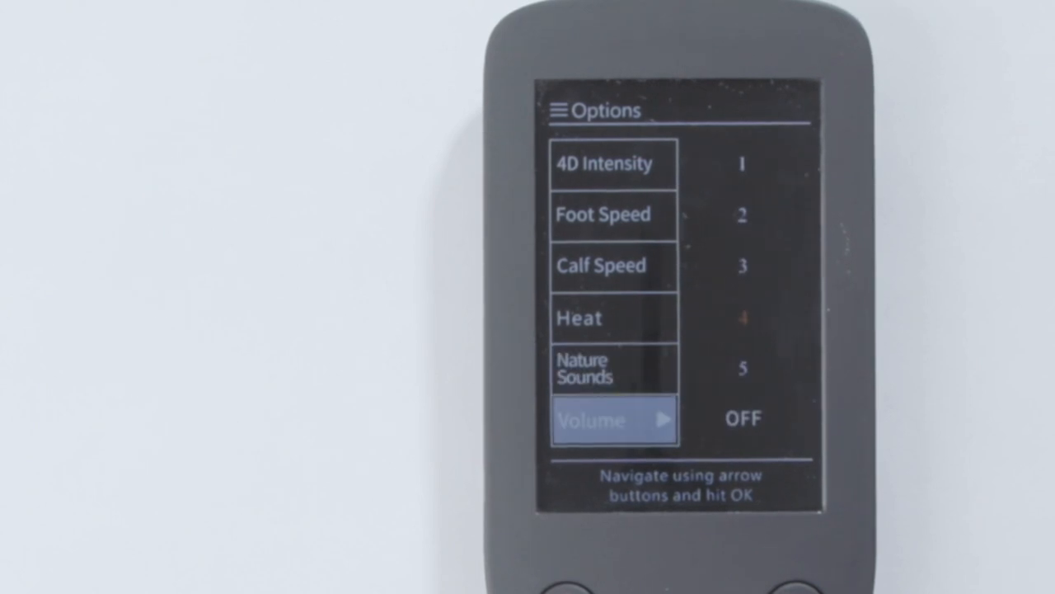
# - Raise the Options menu Volume toward level 2
pyautogui.press('up')
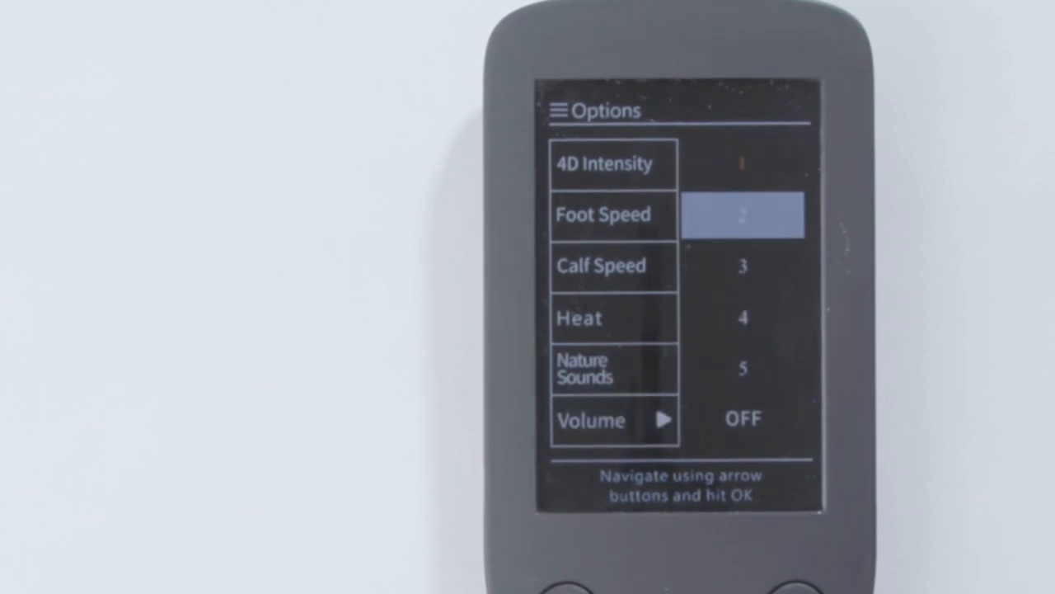